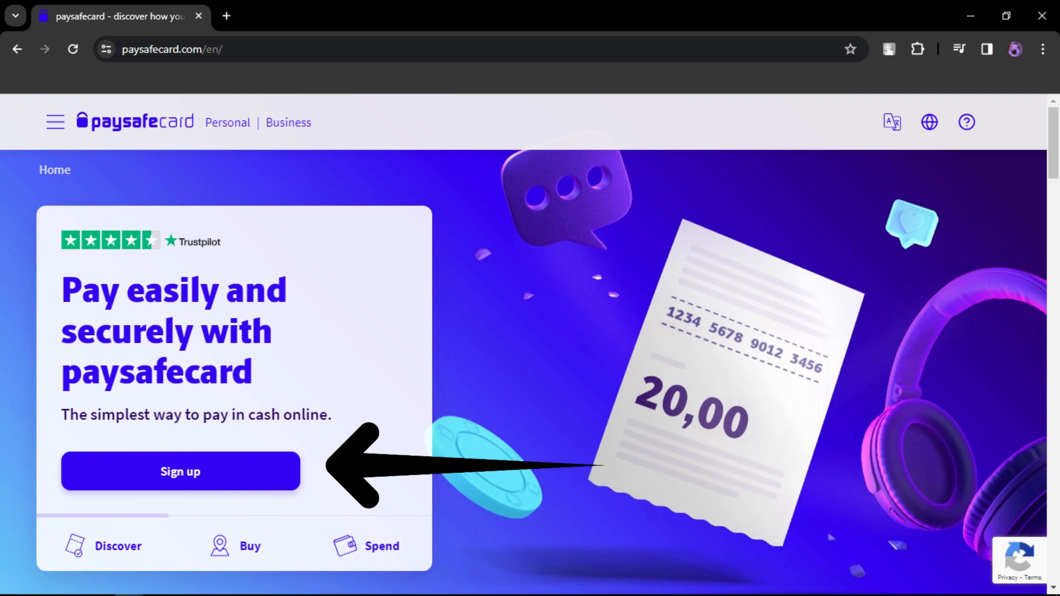
# - Scroll the Mageseeker checkout page to reveal Credit card, Shop Pay and PayPal options
pyautogui.click(180, 472)
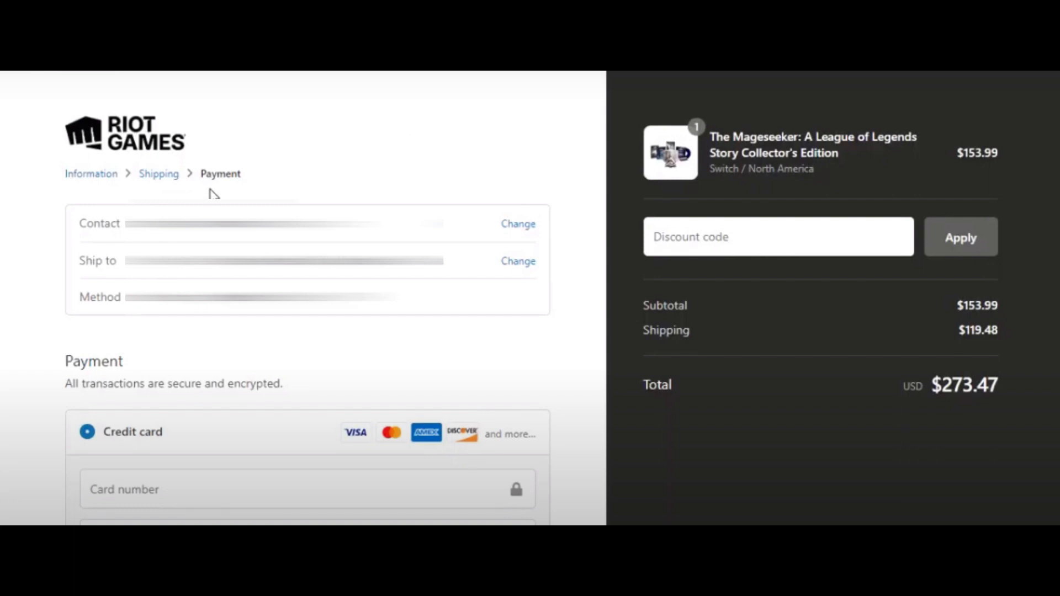
pyautogui.scroll(-3)
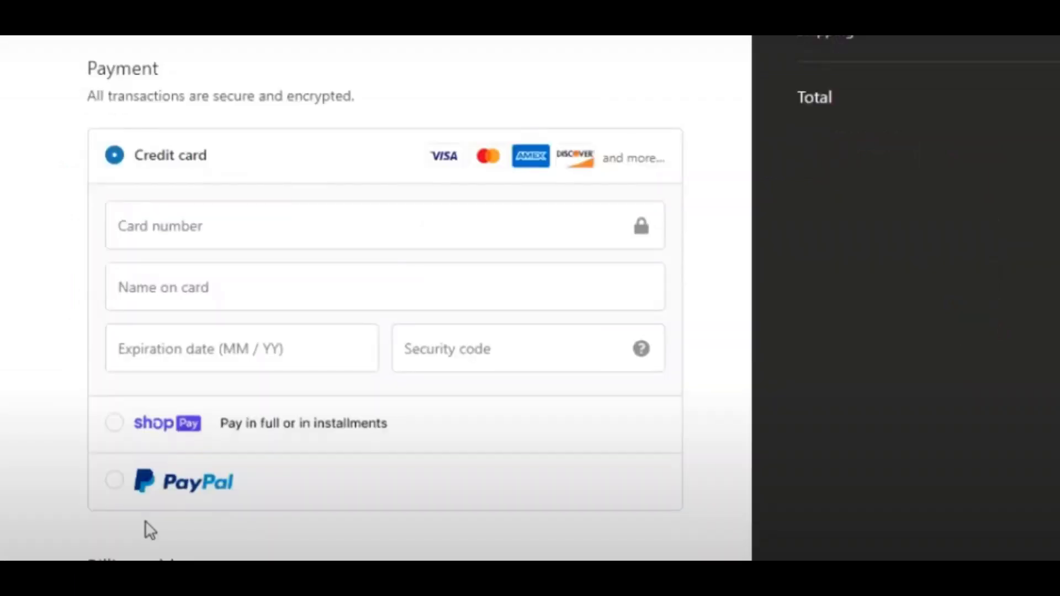